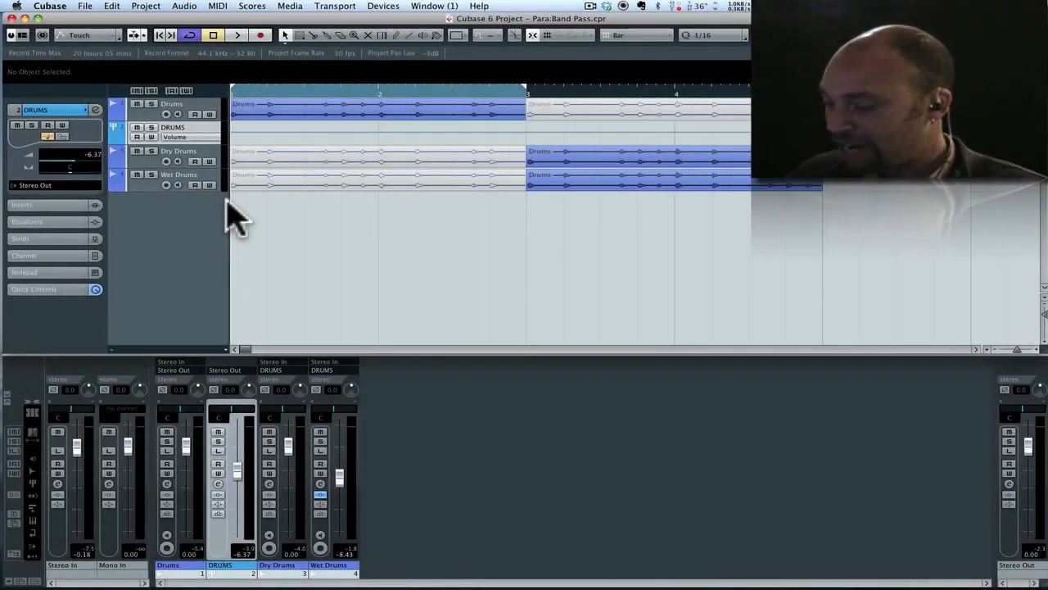
mouse_move(274, 254)
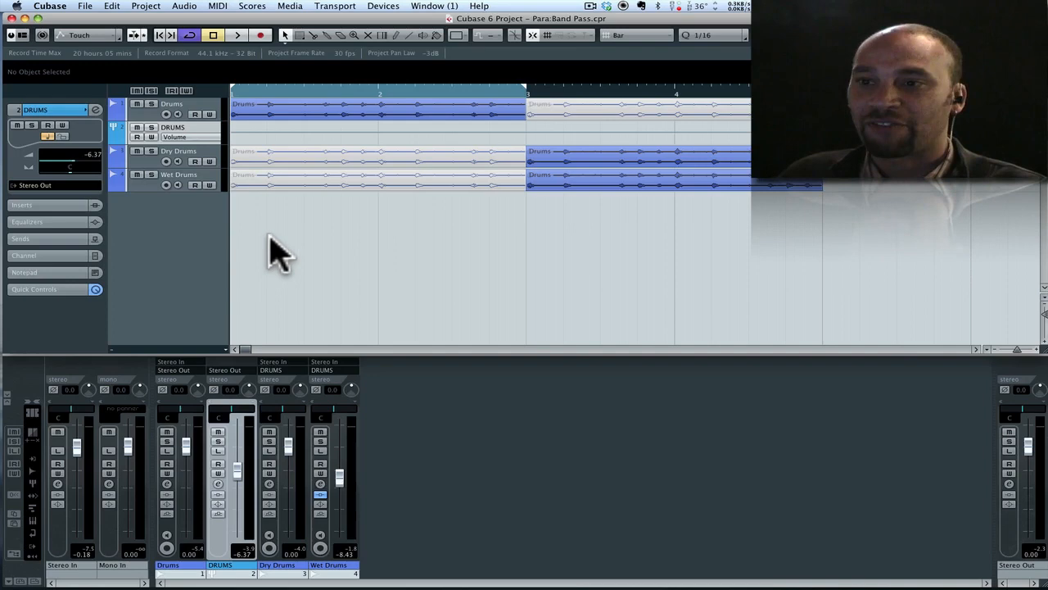
- View the Drums, Dry Drums and Wet Drums tracks, then open the Wet Drums channel settings
click(238, 35)
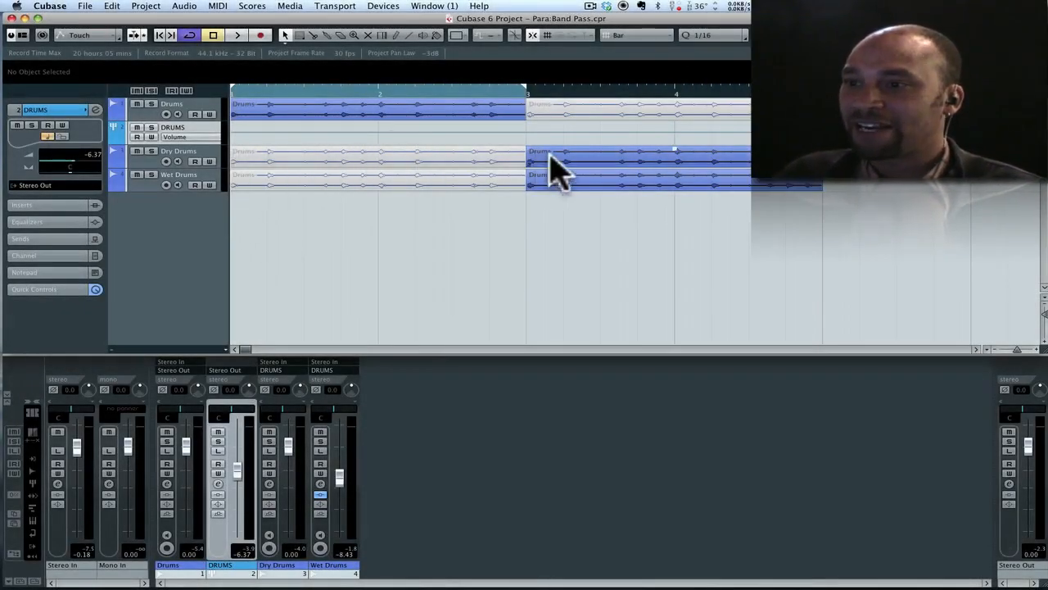
click(249, 106)
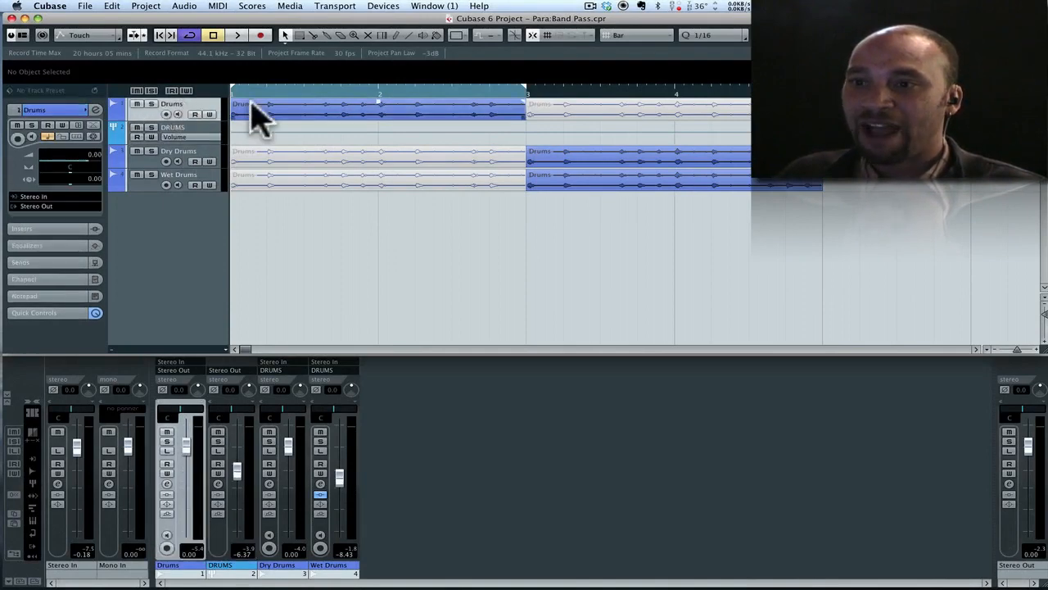
click(179, 152)
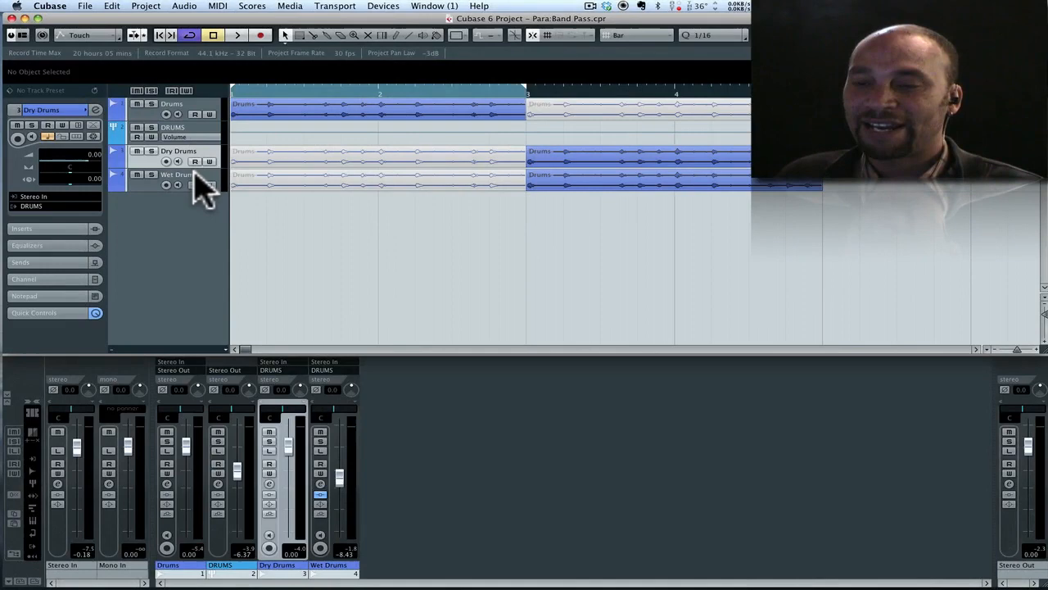
click(178, 175)
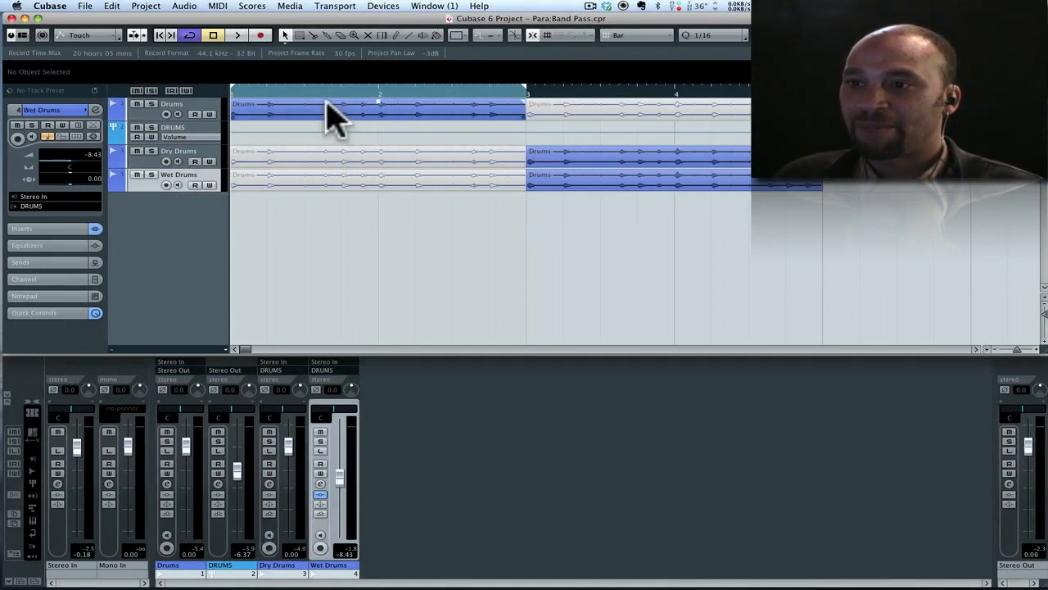
mouse_move(618, 189)
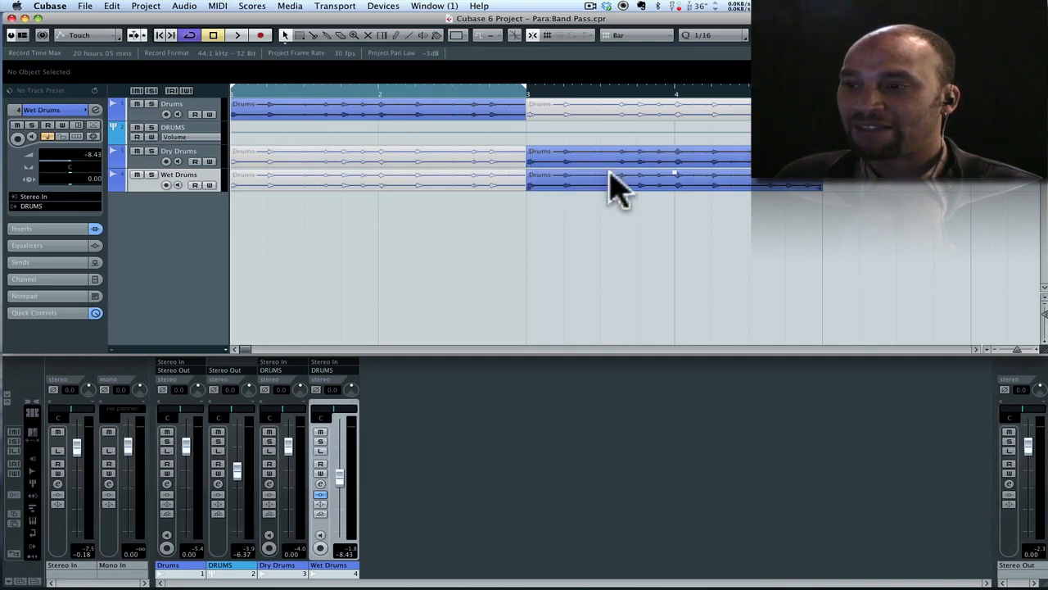
mouse_move(627, 176)
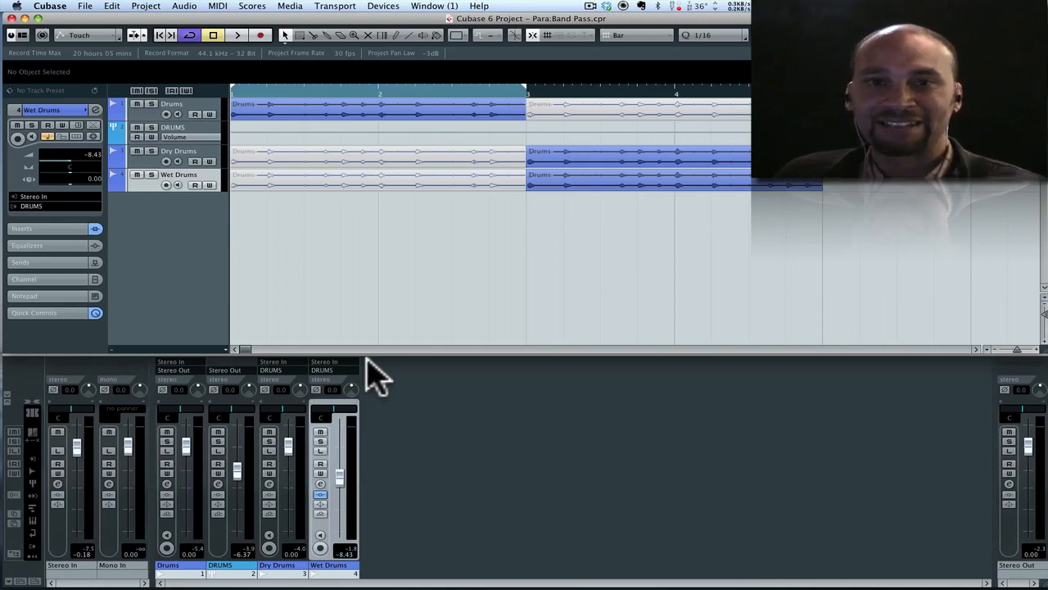
mouse_move(406, 323)
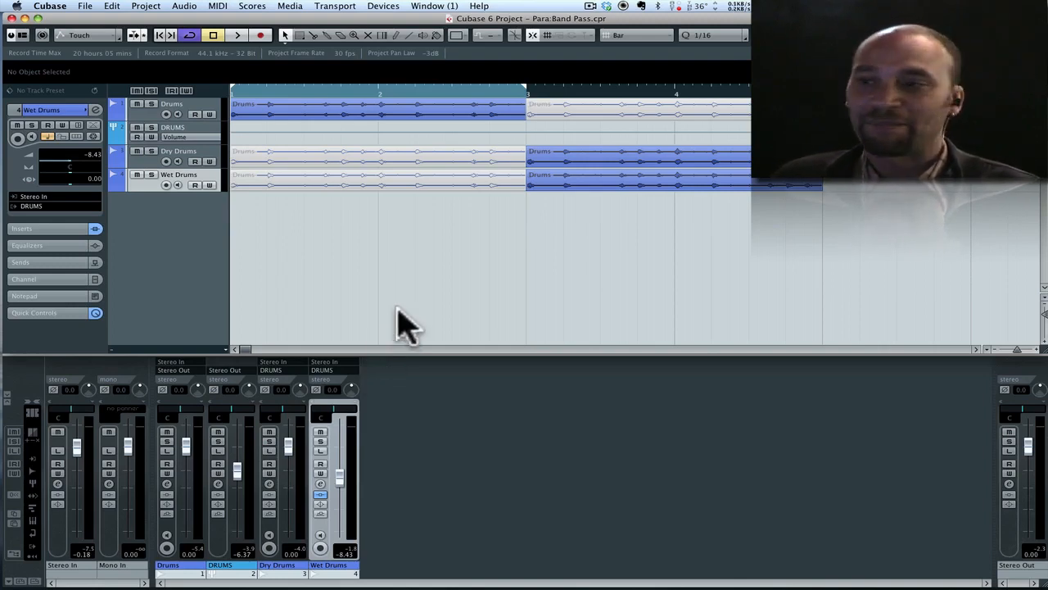
click(639, 150)
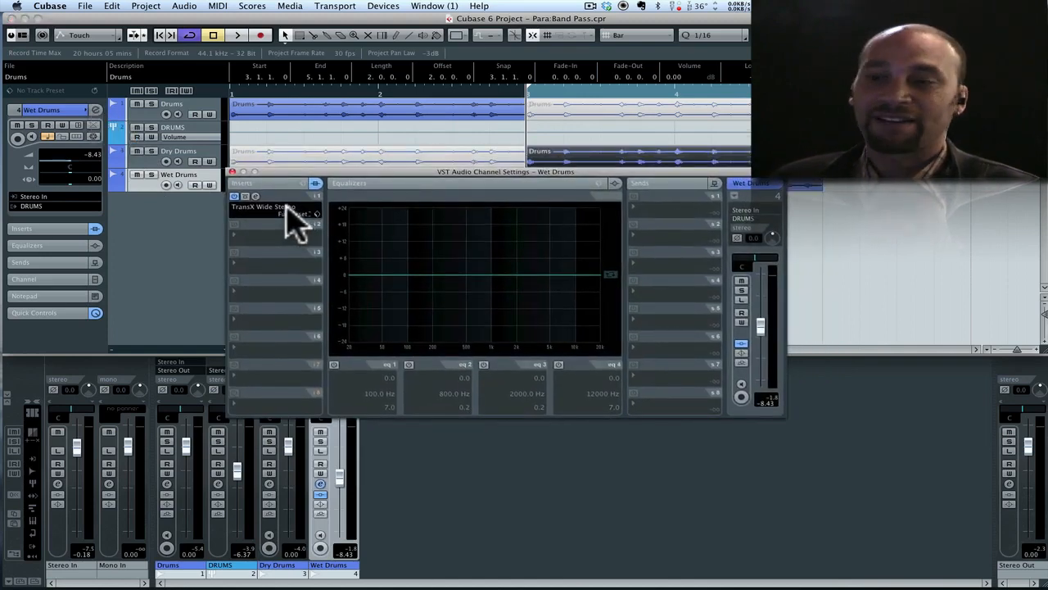
mouse_move(287, 221)
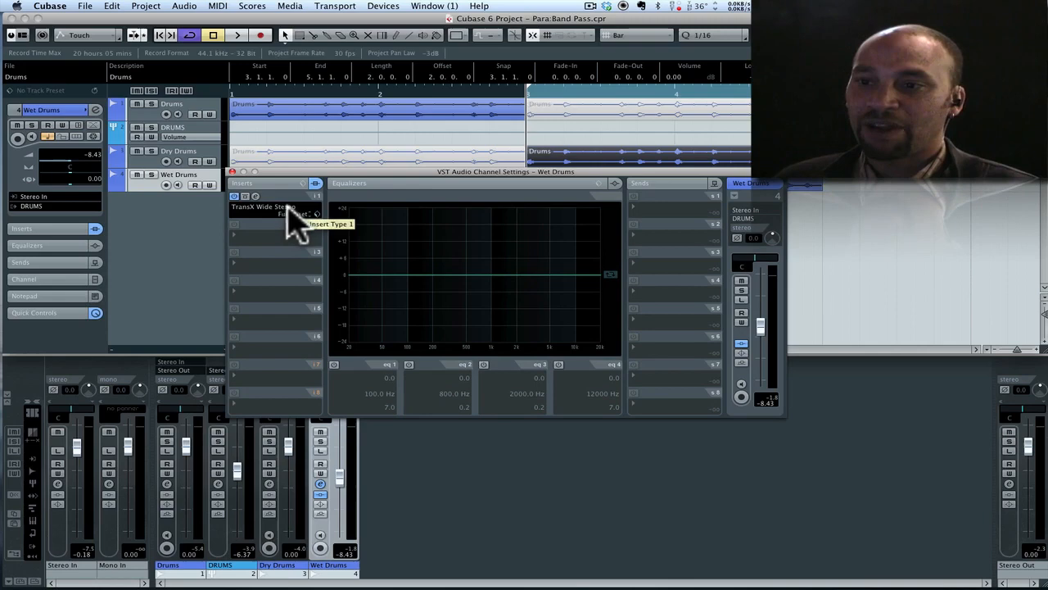
- Open the TransX Wide Stereo insert editor on the Wet Drums track
click(270, 208)
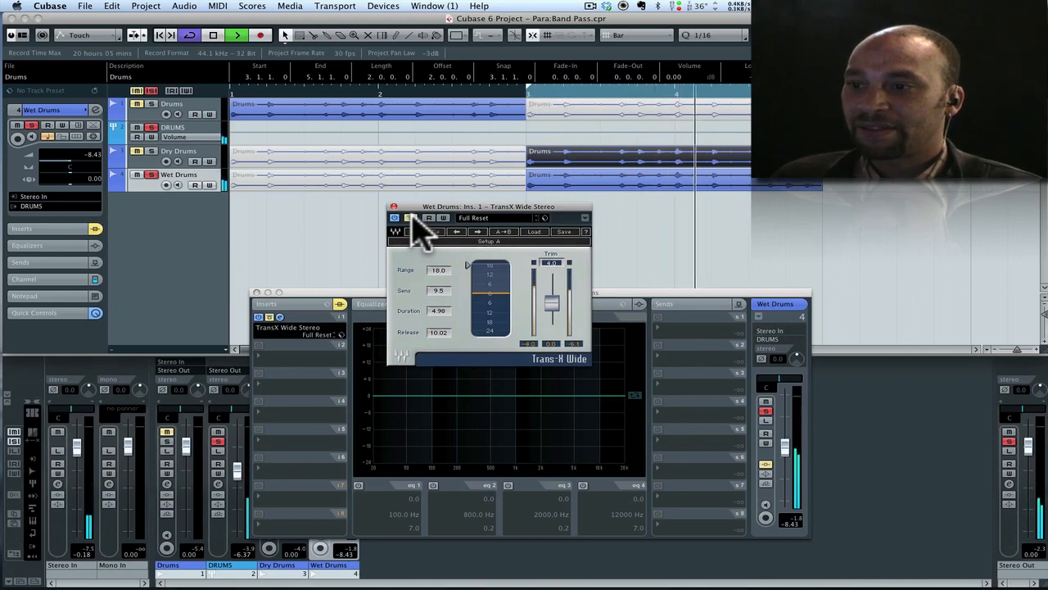
mouse_move(757, 454)
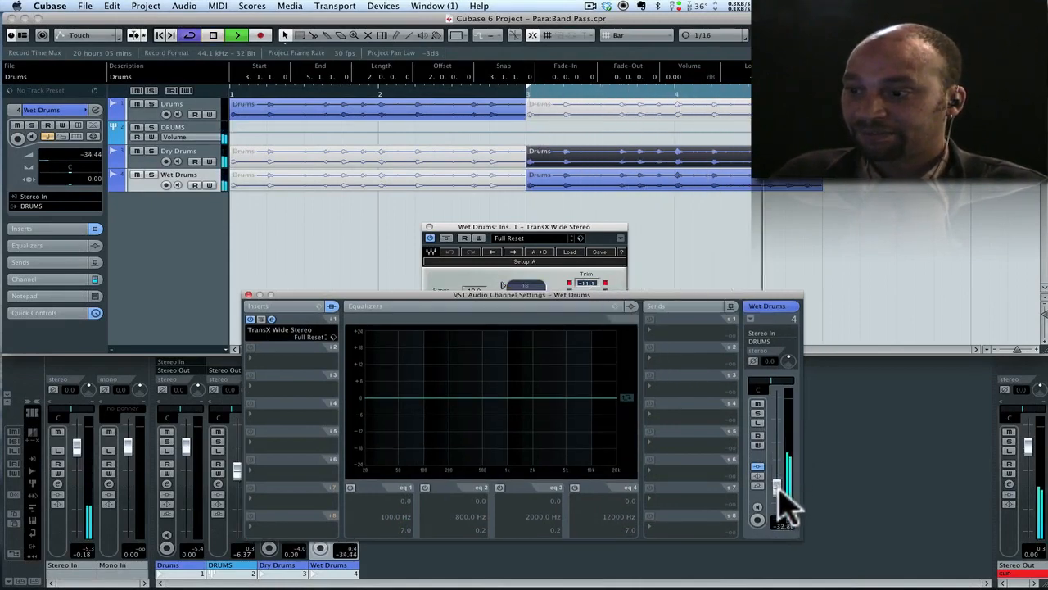
- Raise the Wet Drums fader in small increments up to about -4.4 dB
drag(777, 483, 777, 504)
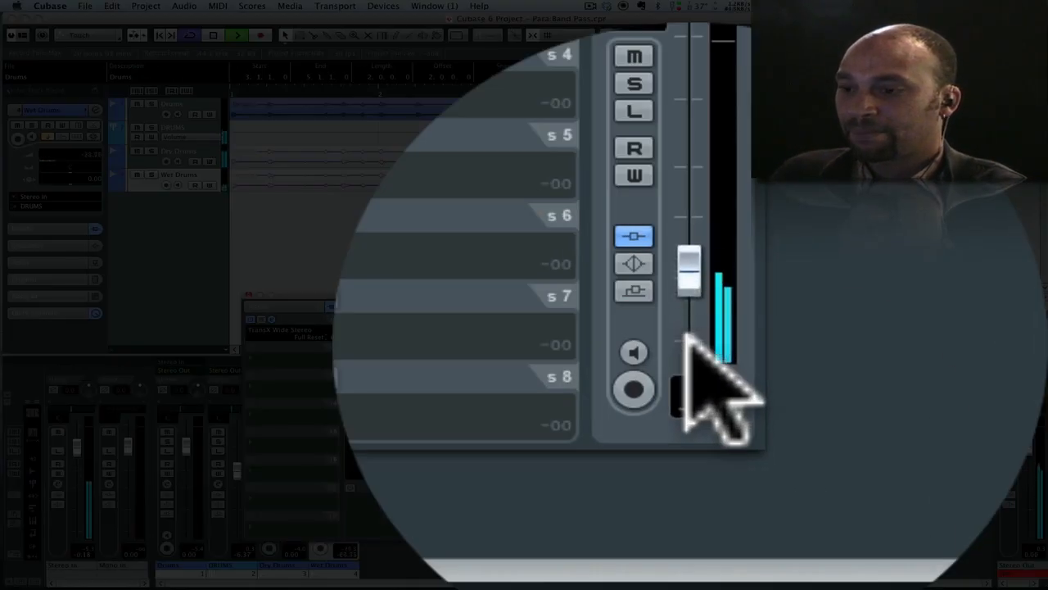
drag(688, 279, 688, 180)
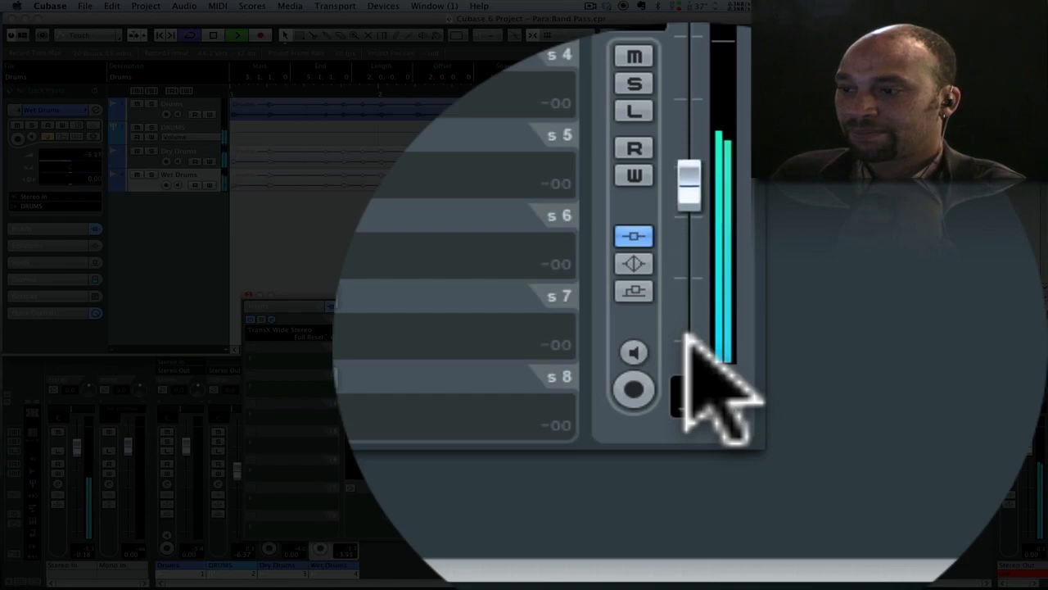
drag(689, 184, 690, 176)
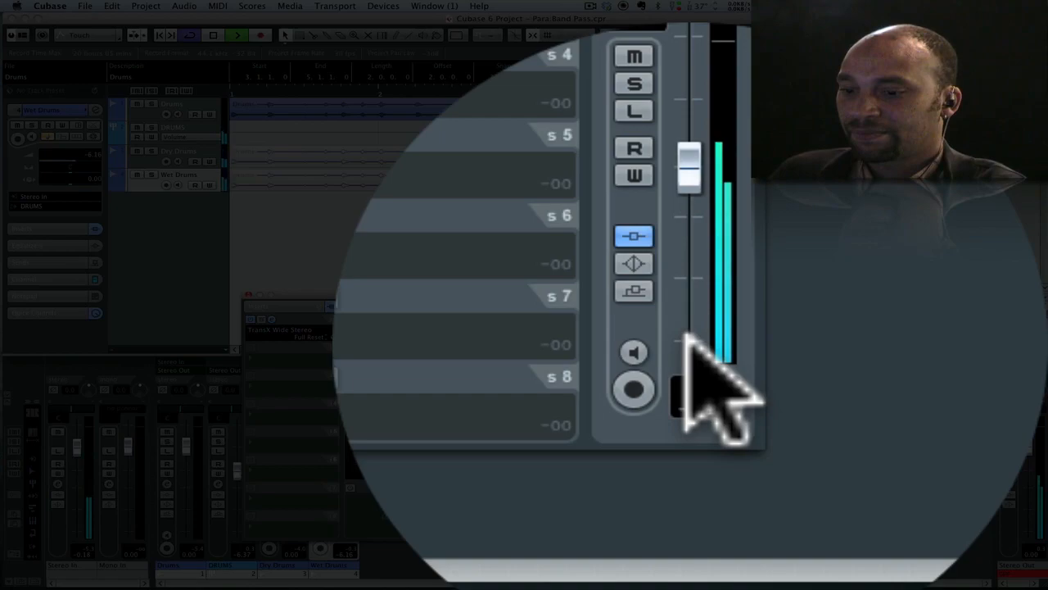
drag(688, 167, 688, 147)
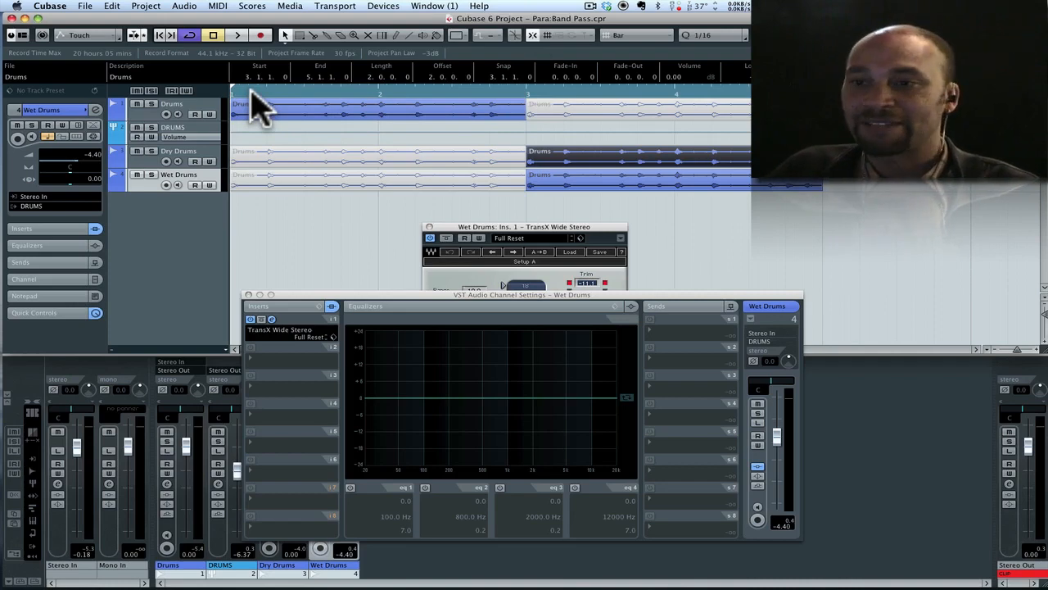
- Restart playback from bar 1 with Wet Drums holding at -4.4 dB
click(236, 35)
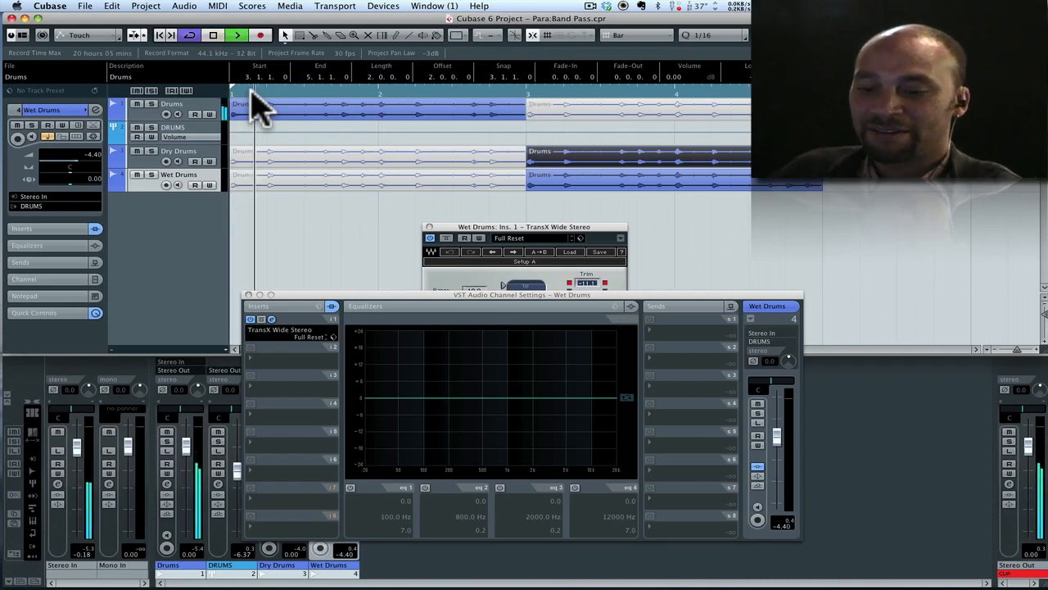